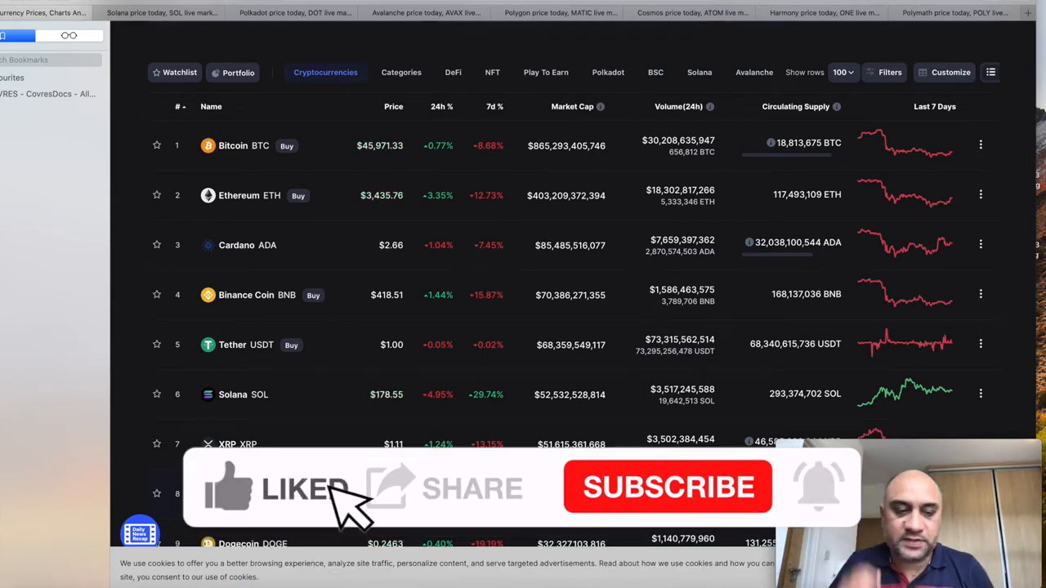
{"action": "mouse_move", "coordinate": [653, 490]}
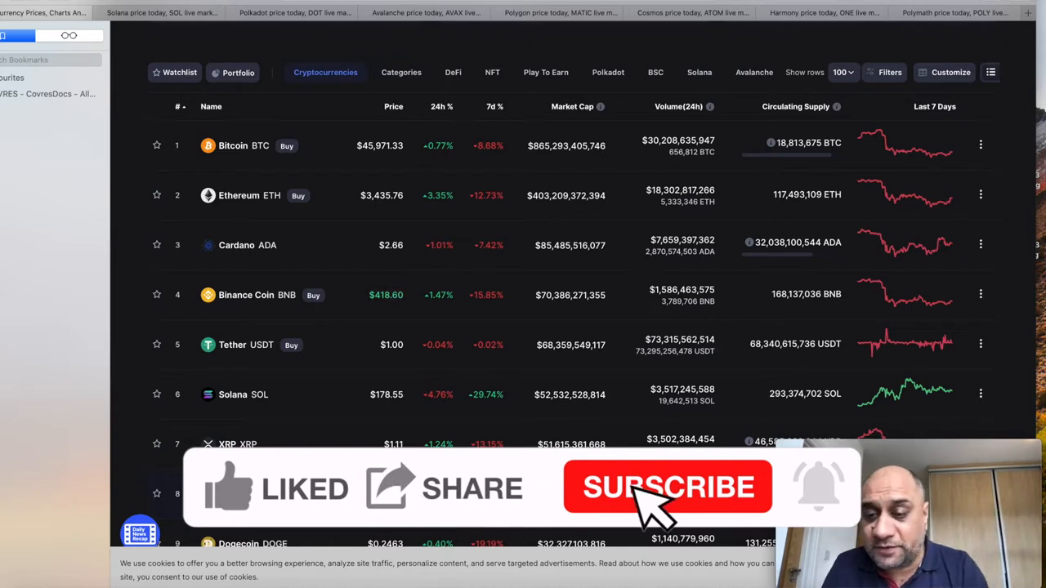
Bring up Solana's price page with its October-to-August USD chart, prices reaching about 60.
{"action": "left_click", "coordinate": [667, 487]}
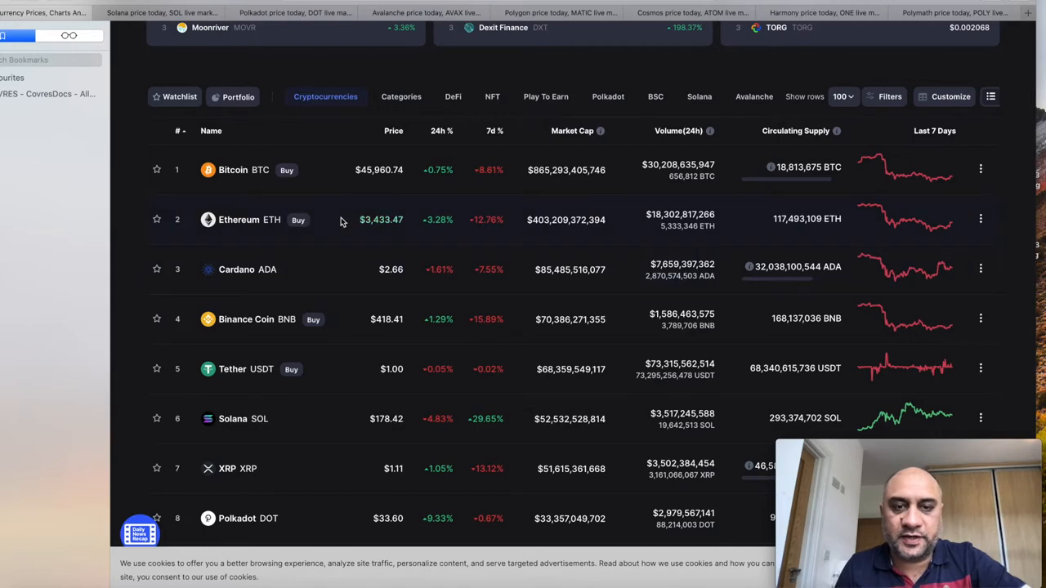
{"action": "scroll", "scroll_direction": "down", "scroll_amount": 3}
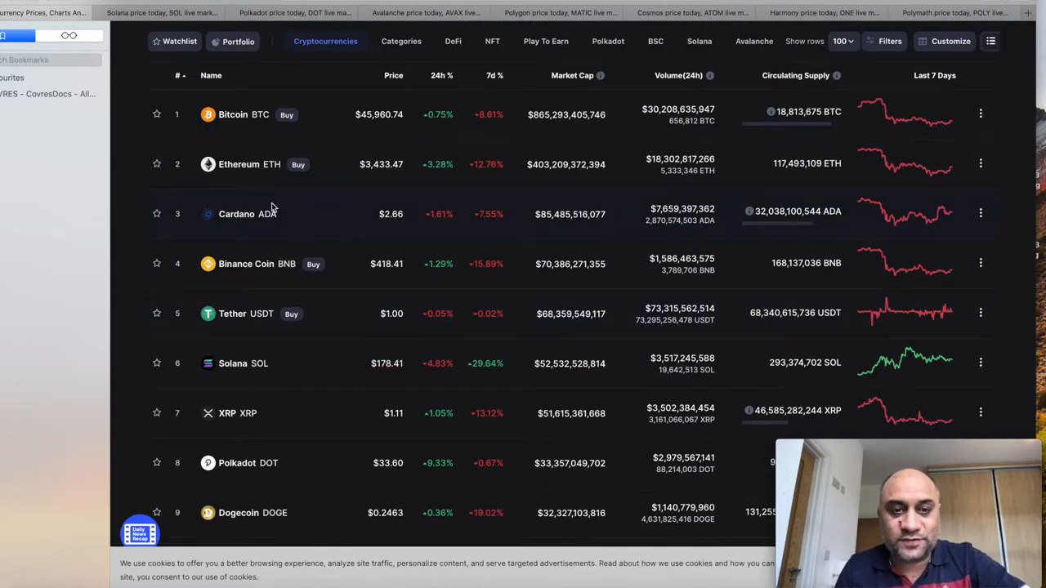
{"action": "scroll", "scroll_direction": "down", "scroll_amount": 3}
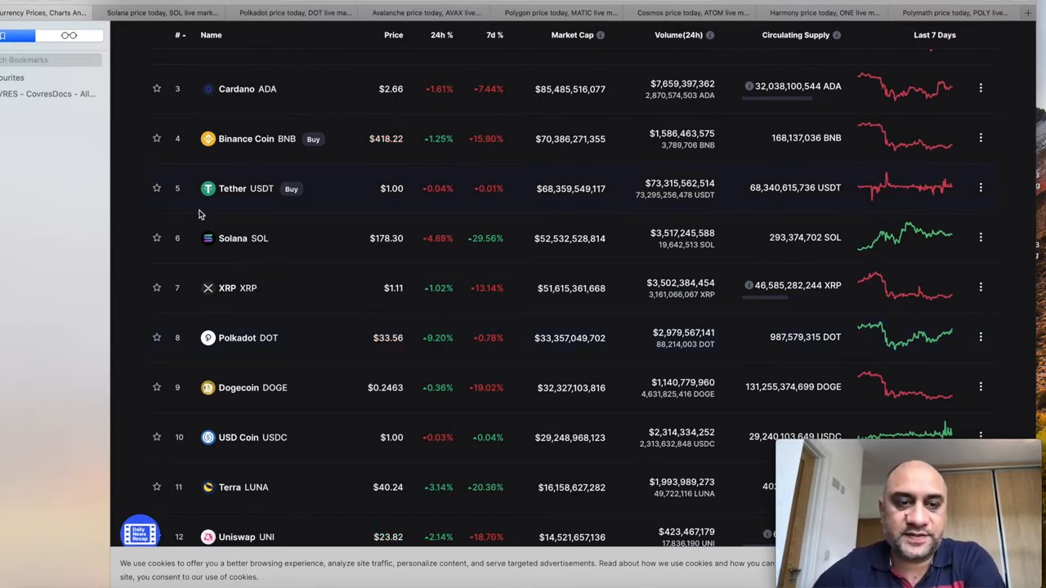
{"action": "scroll", "scroll_direction": "up", "scroll_amount": 3}
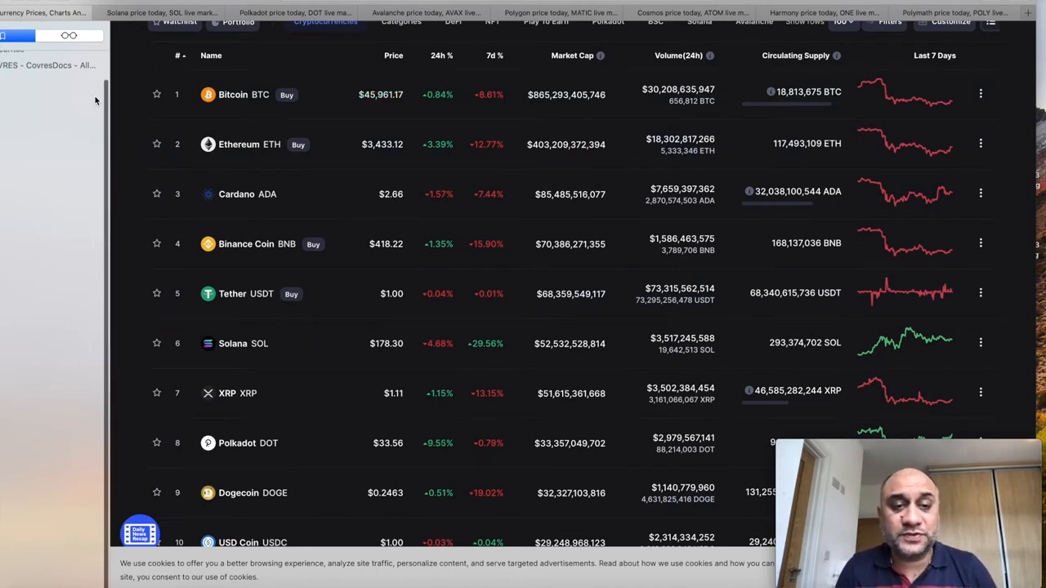
{"action": "scroll", "scroll_direction": "down", "scroll_amount": 3}
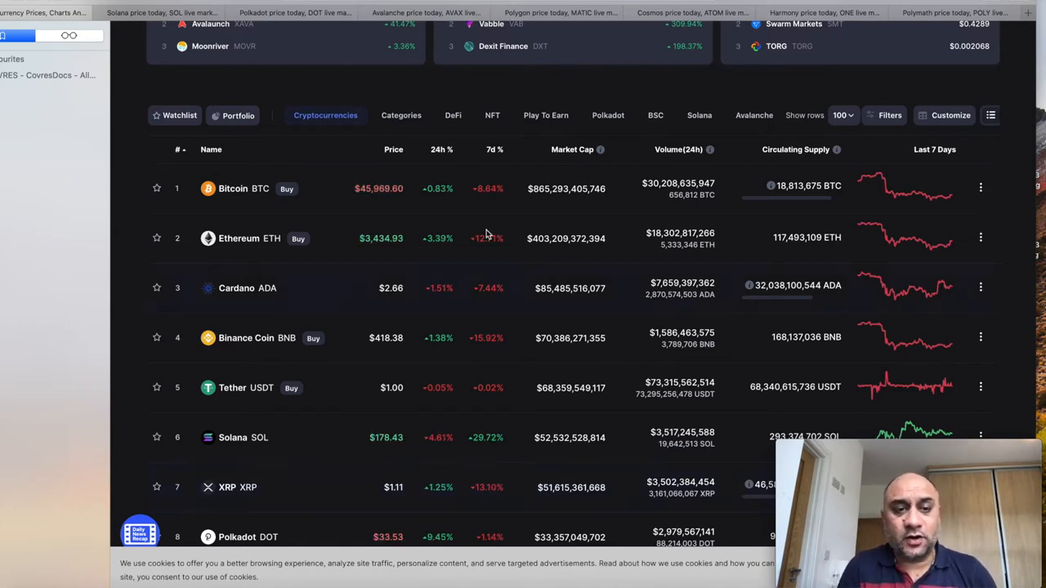
{"action": "mouse_move", "coordinate": [199, 319]}
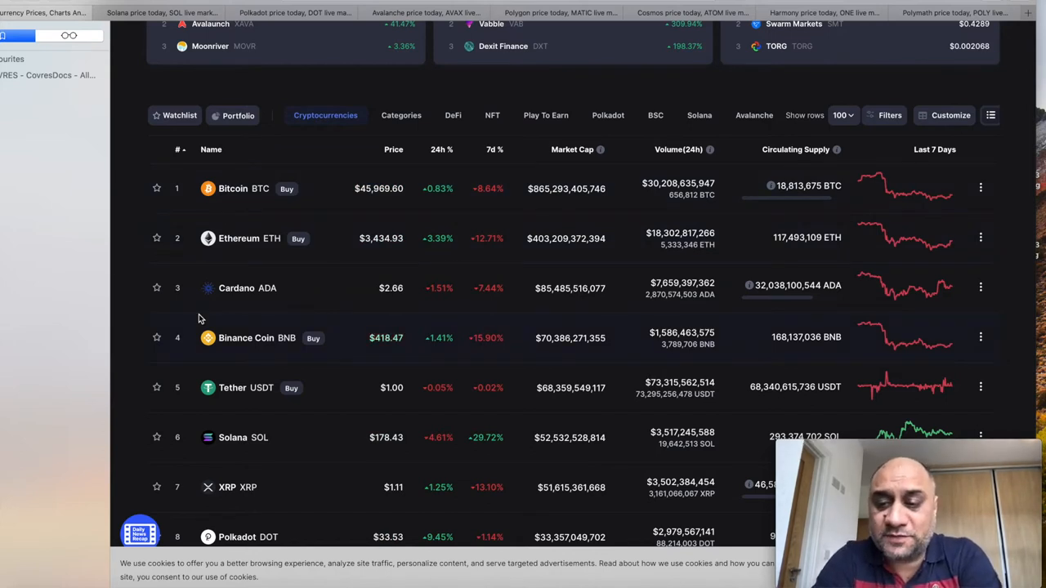
{"action": "mouse_move", "coordinate": [317, 223]}
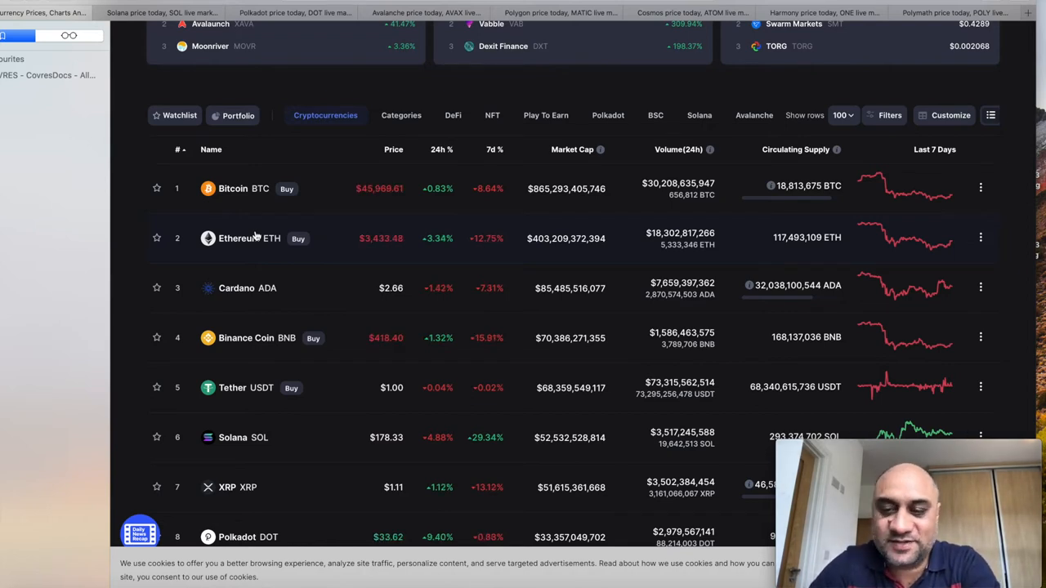
{"action": "left_click", "coordinate": [233, 437]}
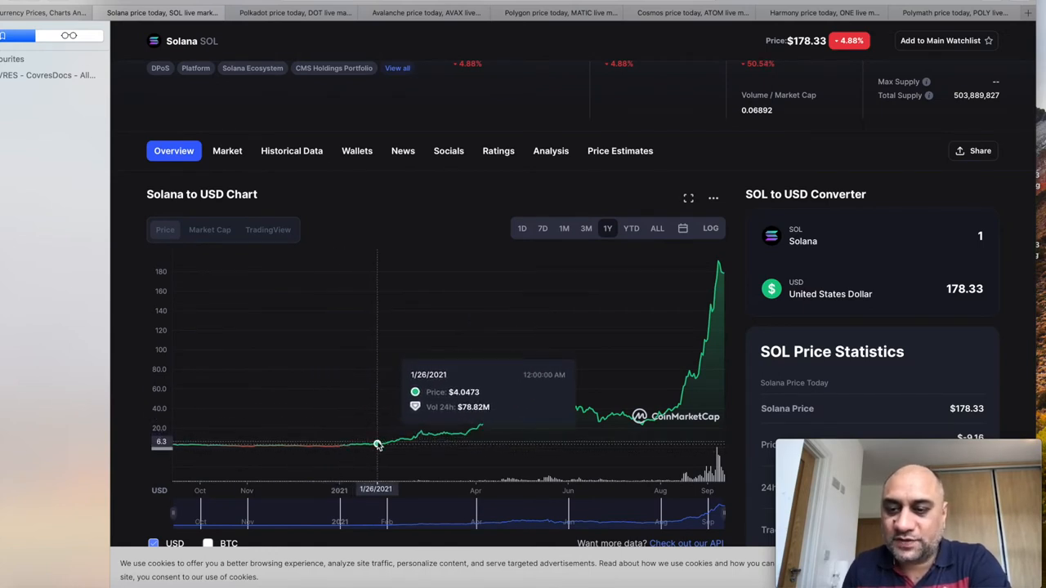
{"action": "mouse_move", "coordinate": [719, 319]}
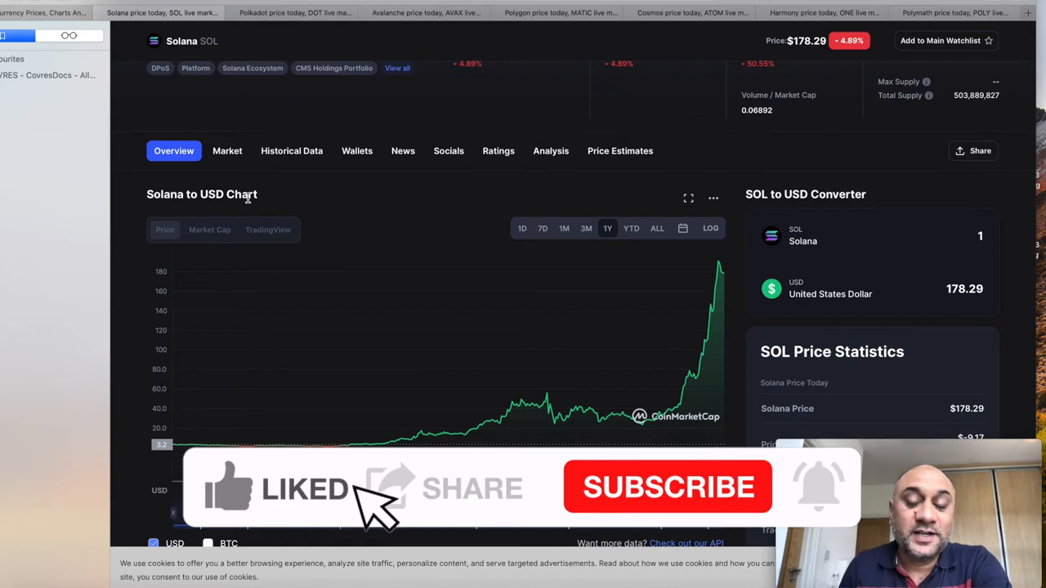
{"action": "mouse_move", "coordinate": [678, 498]}
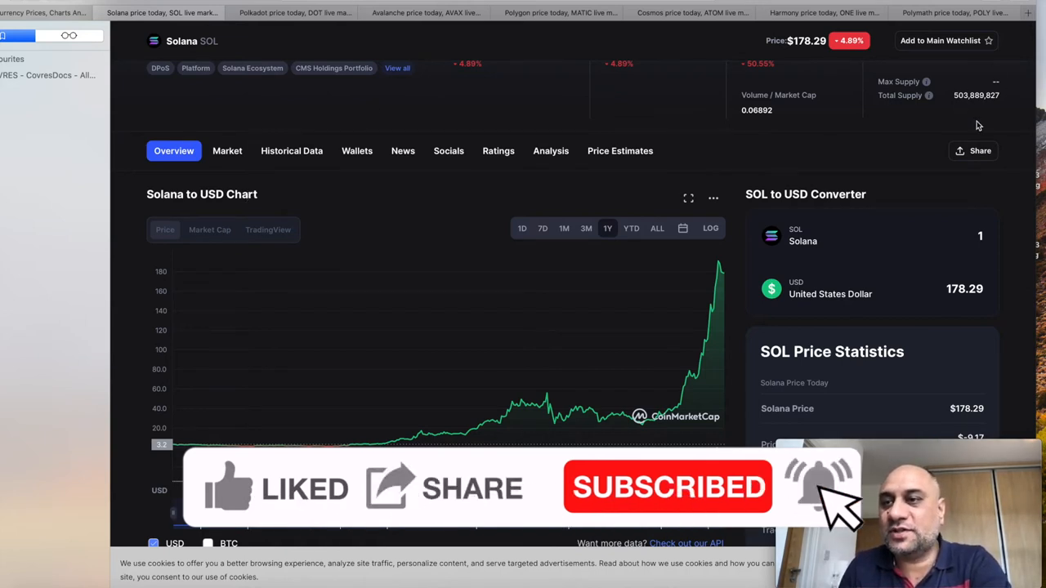
{"action": "mouse_move", "coordinate": [302, 272]}
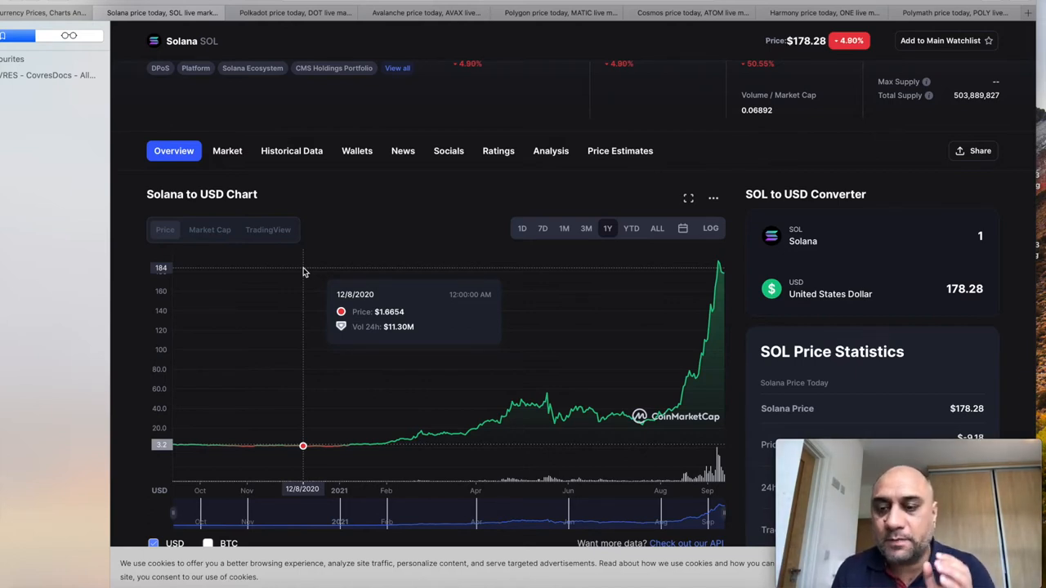
{"action": "mouse_move", "coordinate": [282, 342]}
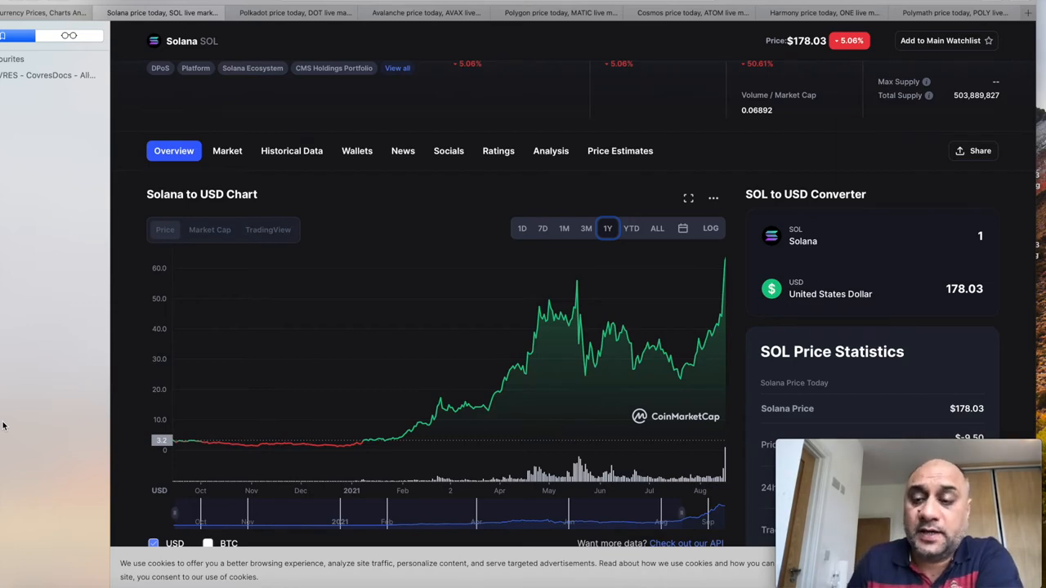
Review Polkadot's one-year USD chart and its May 2021 peak near $47.95.
{"action": "left_click", "coordinate": [290, 13]}
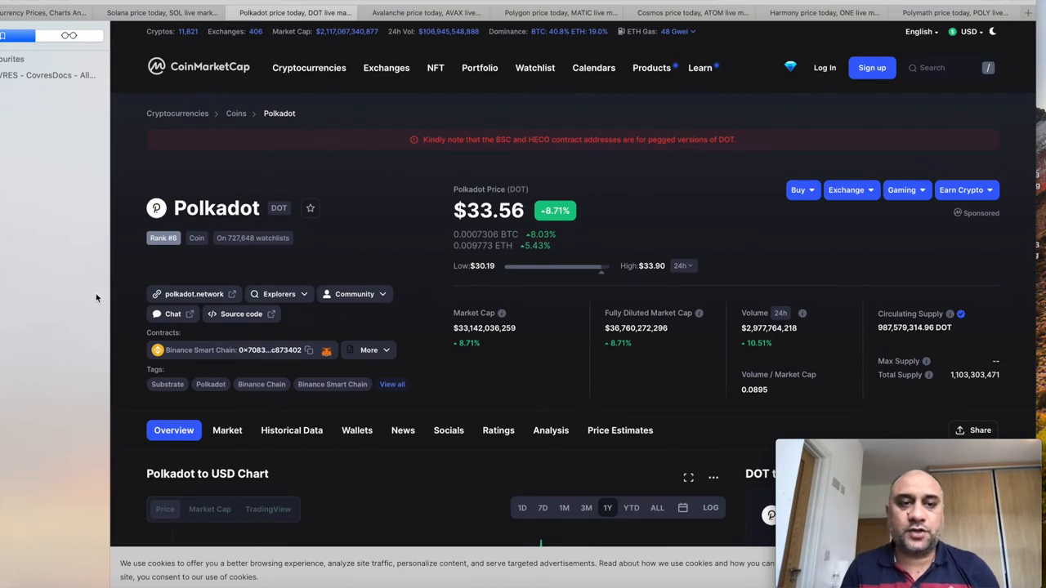
{"action": "scroll", "scroll_direction": "down", "scroll_amount": 3}
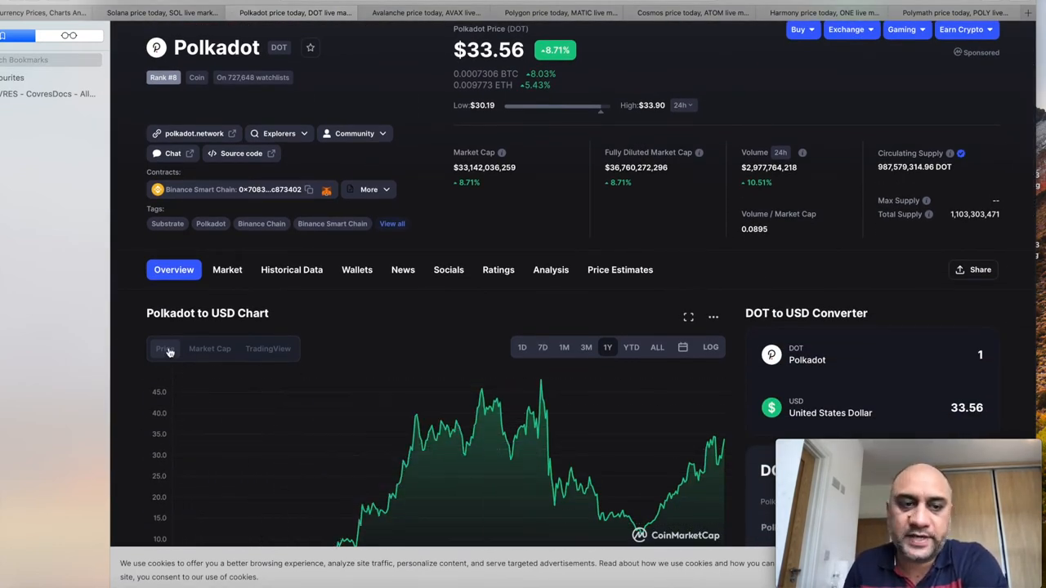
{"action": "scroll", "scroll_direction": "down", "scroll_amount": 3}
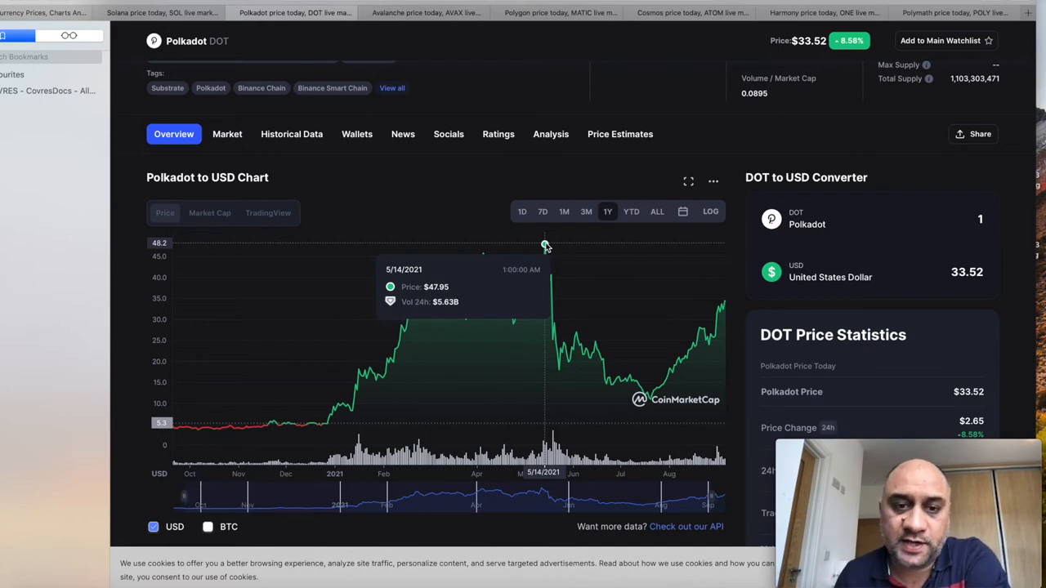
{"action": "left_click", "coordinate": [494, 13]}
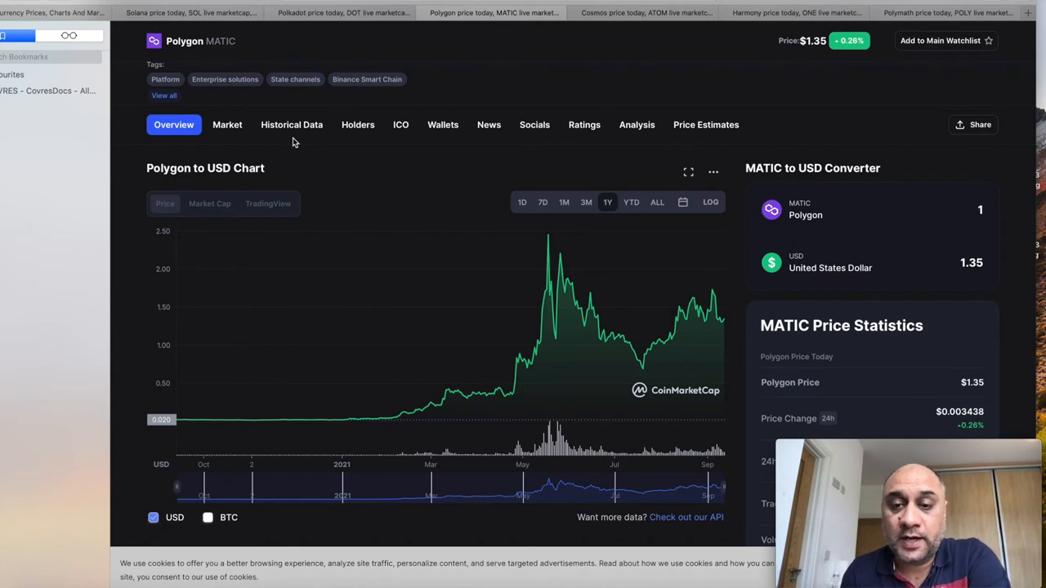
{"action": "mouse_move", "coordinate": [367, 237]}
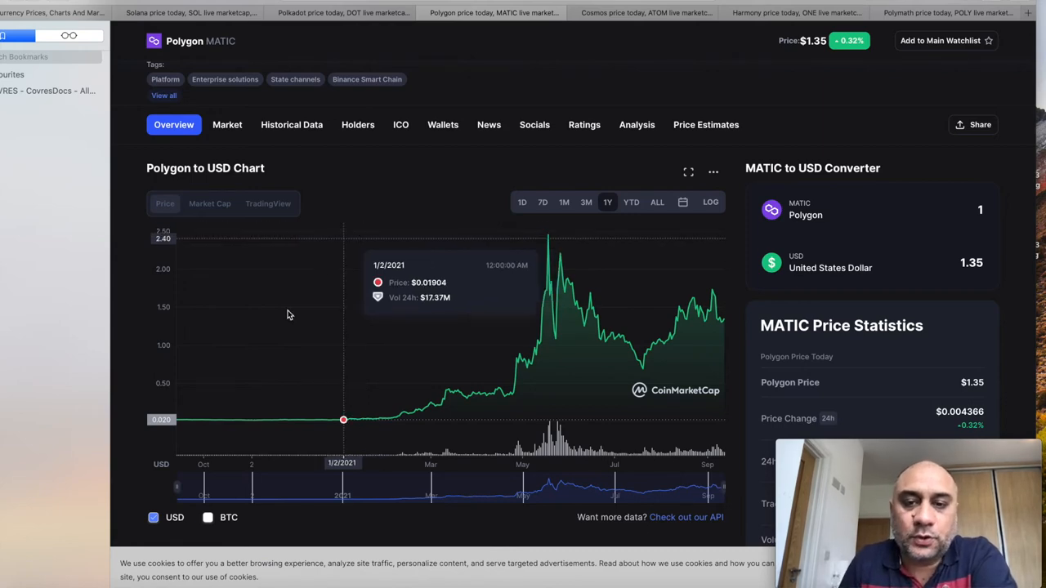
{"action": "mouse_move", "coordinate": [517, 400]}
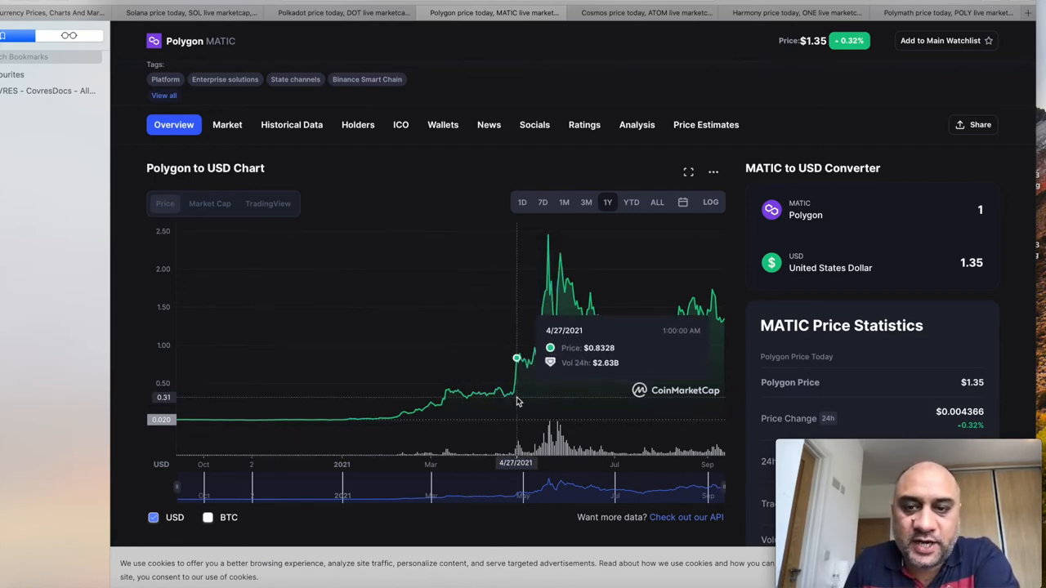
Review Polygon's one-year chart, then bring up Cosmos with ATOM at $32.32.
{"action": "scroll", "scroll_direction": "down", "scroll_amount": 3}
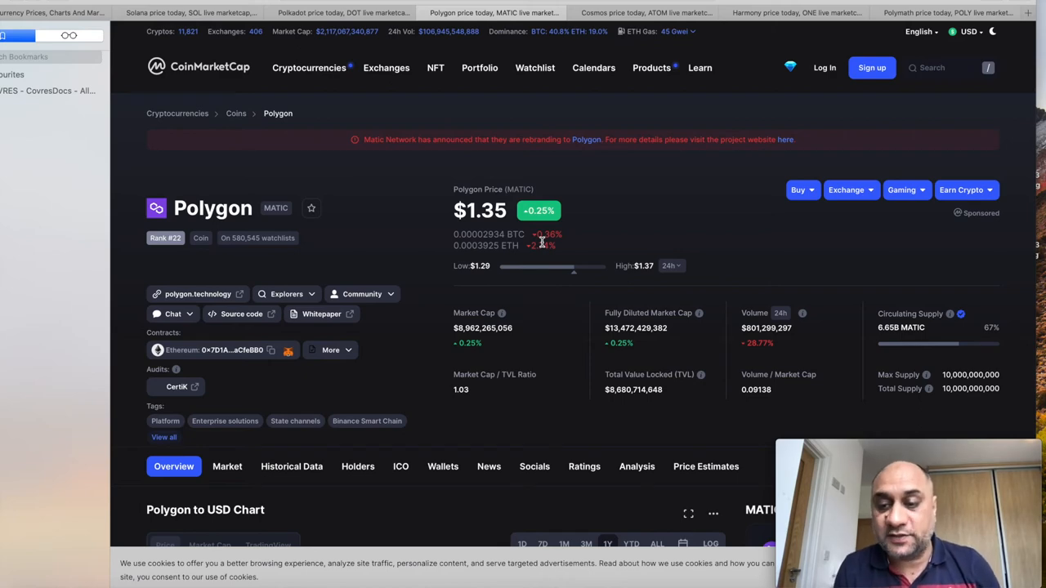
{"action": "mouse_move", "coordinate": [720, 173]}
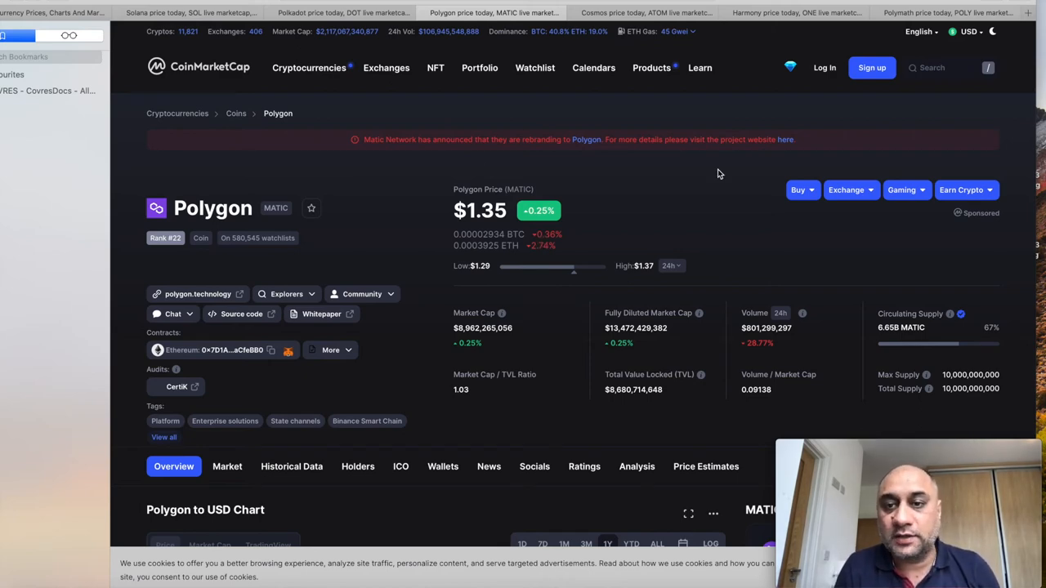
{"action": "scroll", "scroll_direction": "down", "scroll_amount": 3}
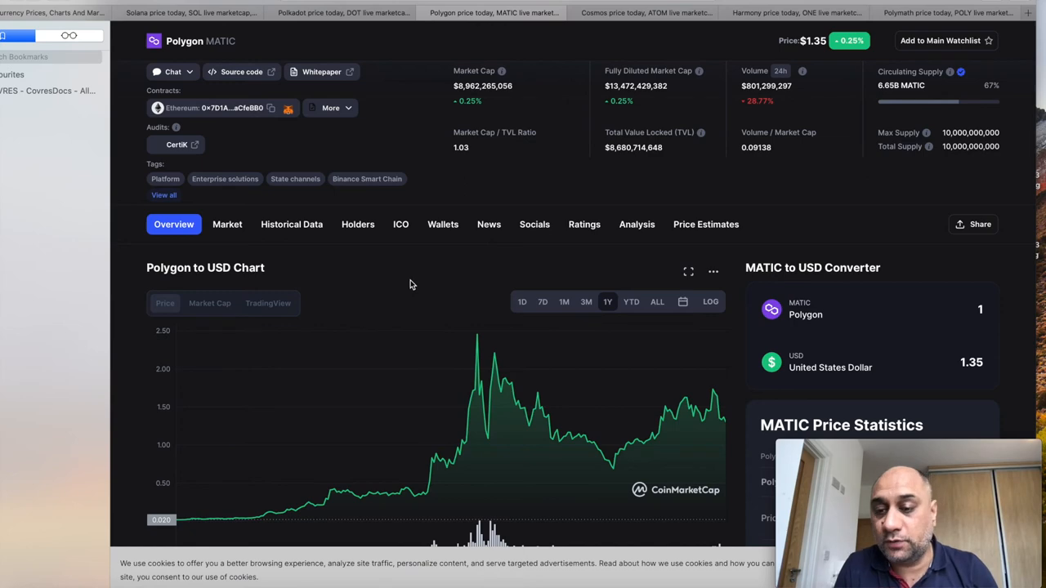
{"action": "left_click", "coordinate": [645, 13]}
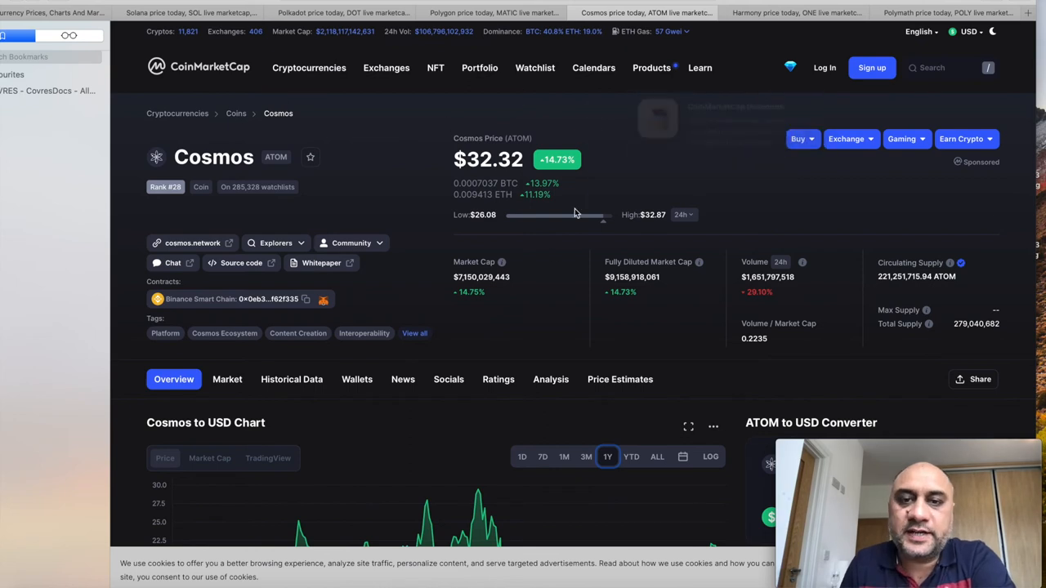
View Cosmos's all-time price history, then switch to the Harmony page.
{"action": "left_click", "coordinate": [657, 457]}
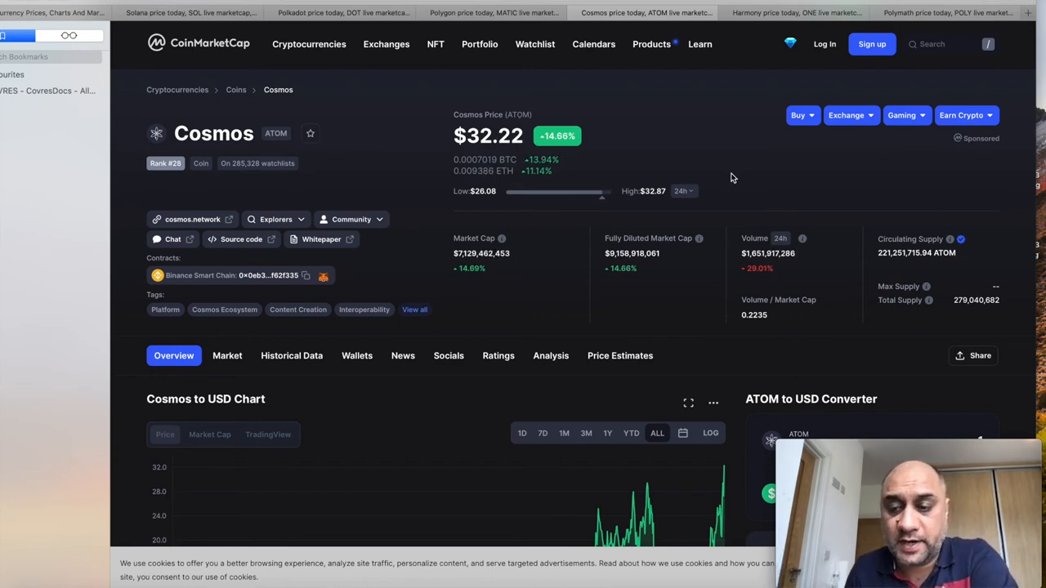
{"action": "left_click", "coordinate": [793, 12]}
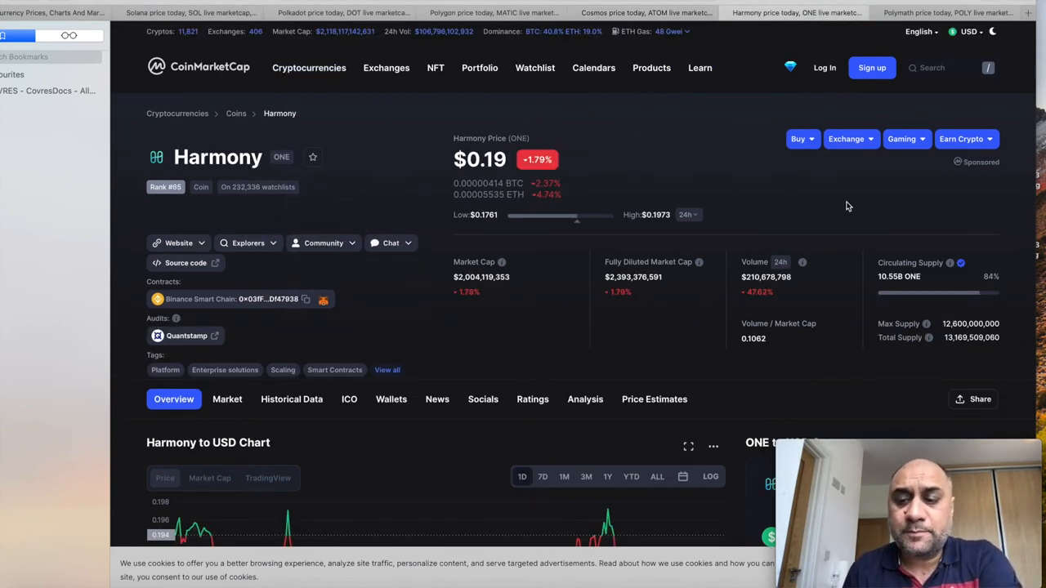
Inspect Harmony's all-time USD chart with ONE trading around $0.189.
{"action": "scroll", "scroll_direction": "down", "scroll_amount": 3}
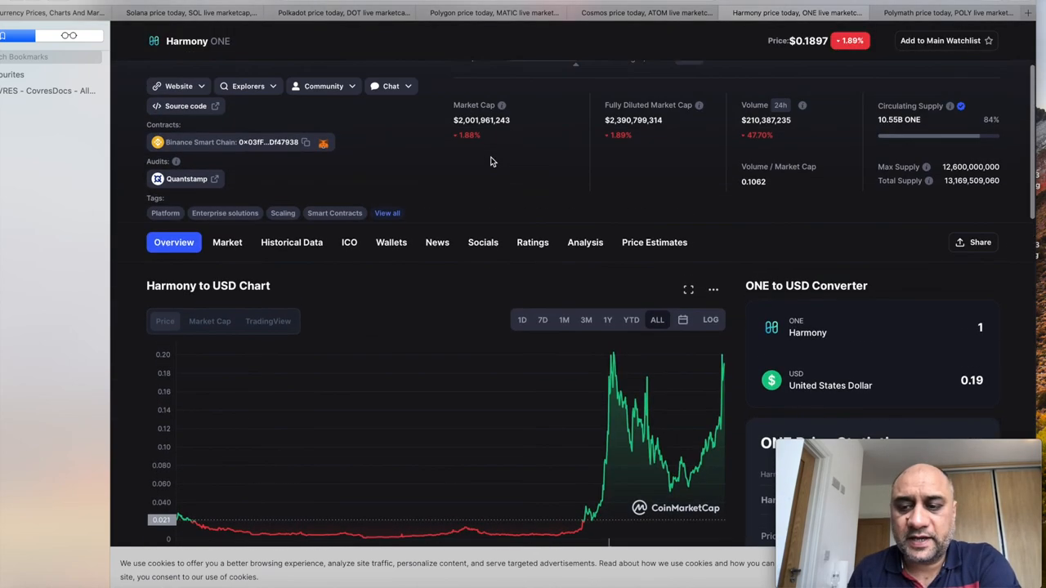
{"action": "scroll", "scroll_direction": "down", "scroll_amount": 3}
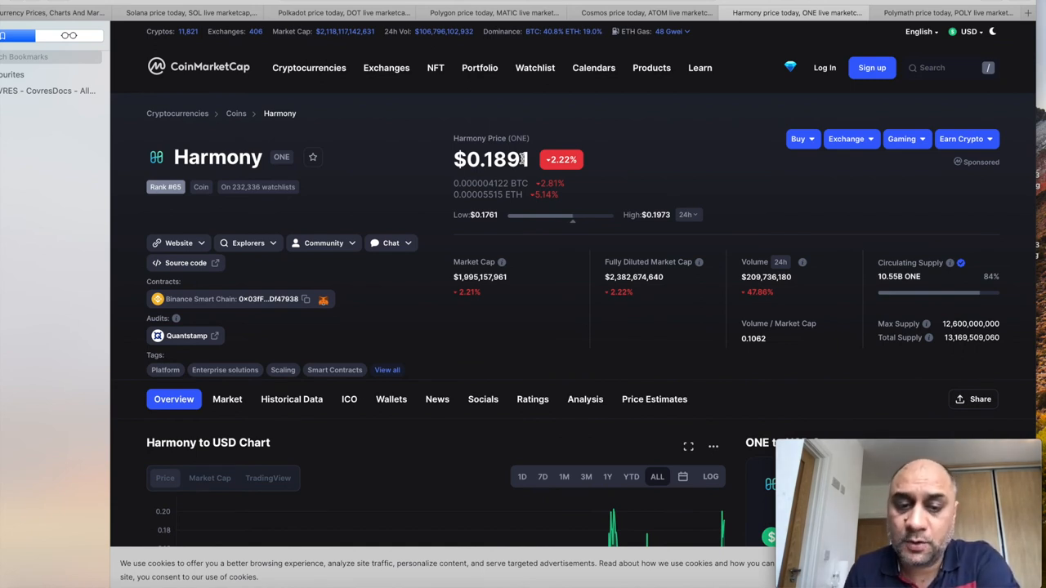
{"action": "left_click", "coordinate": [309, 68]}
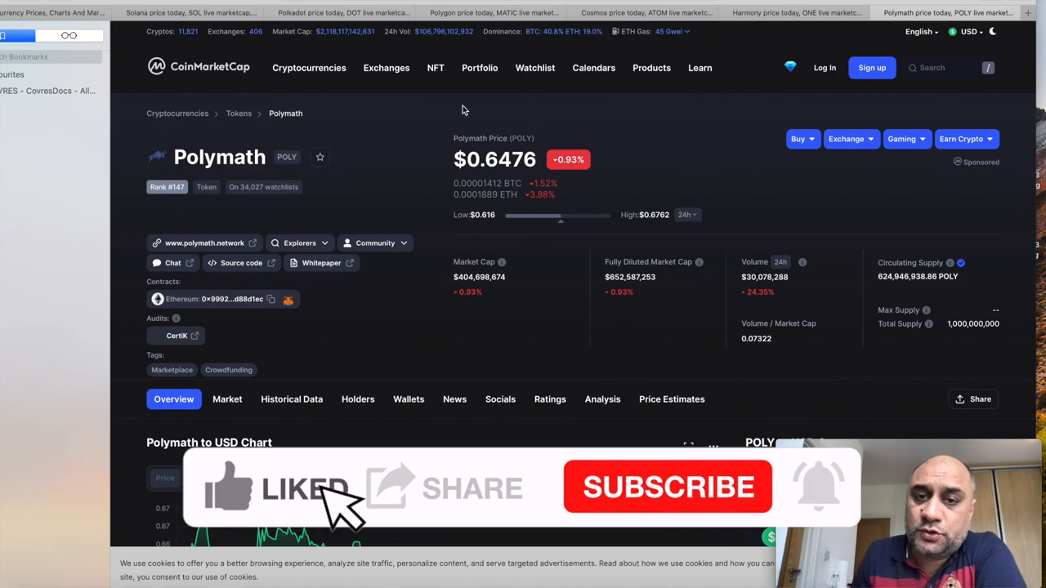
Scroll to Polymath's one-year USD chart, peaking near $0.89 on 9/4/2021.
{"action": "scroll", "scroll_direction": "down", "scroll_amount": 3}
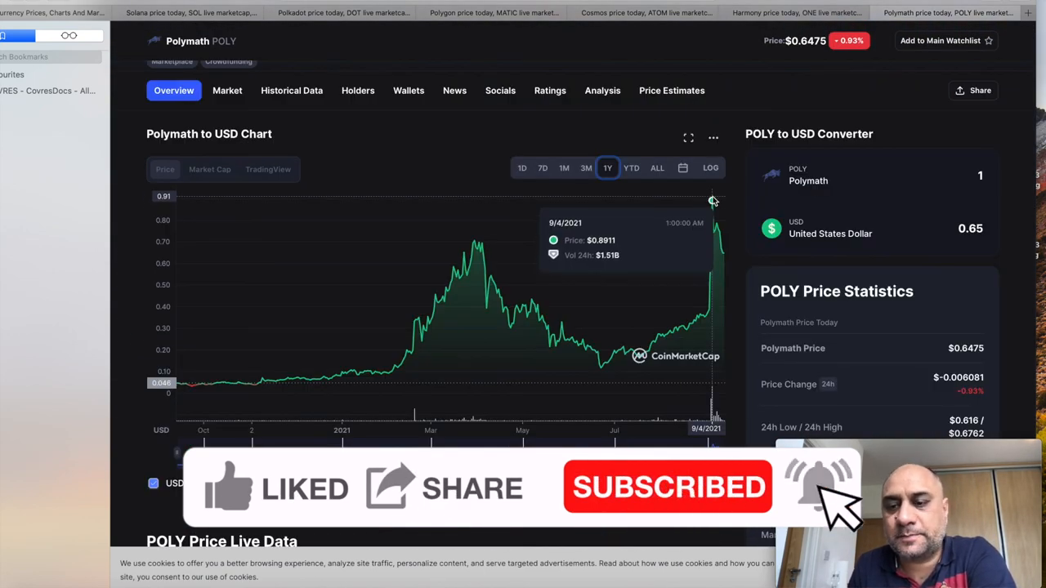
{"action": "mouse_move", "coordinate": [300, 243]}
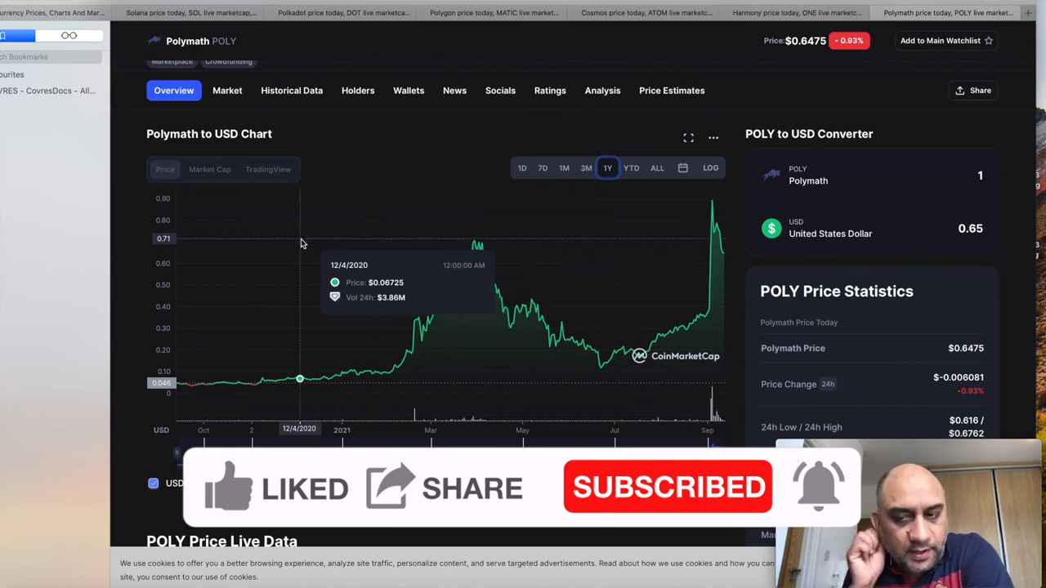